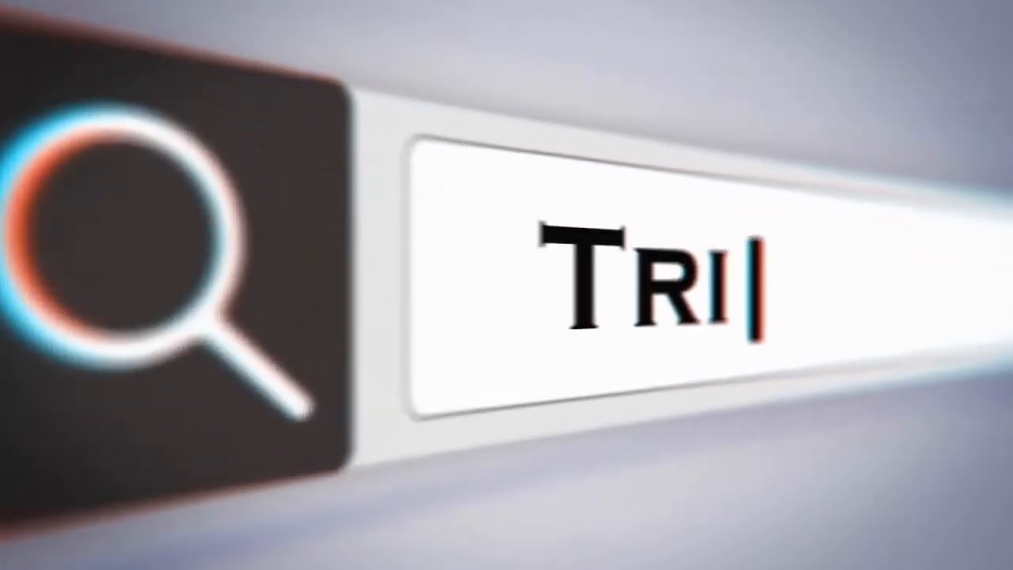
{"action": "type", "text": "p reports"}
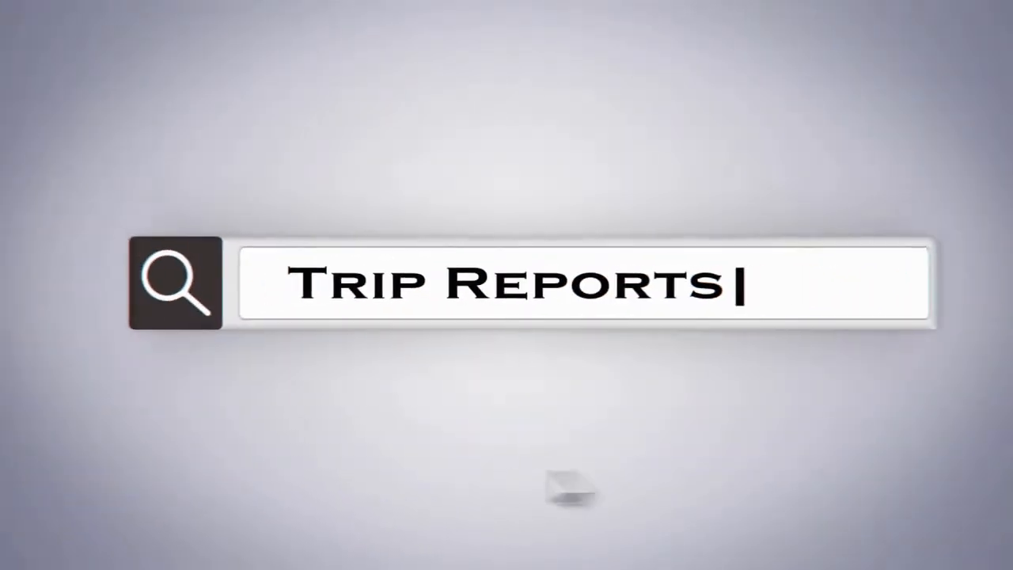